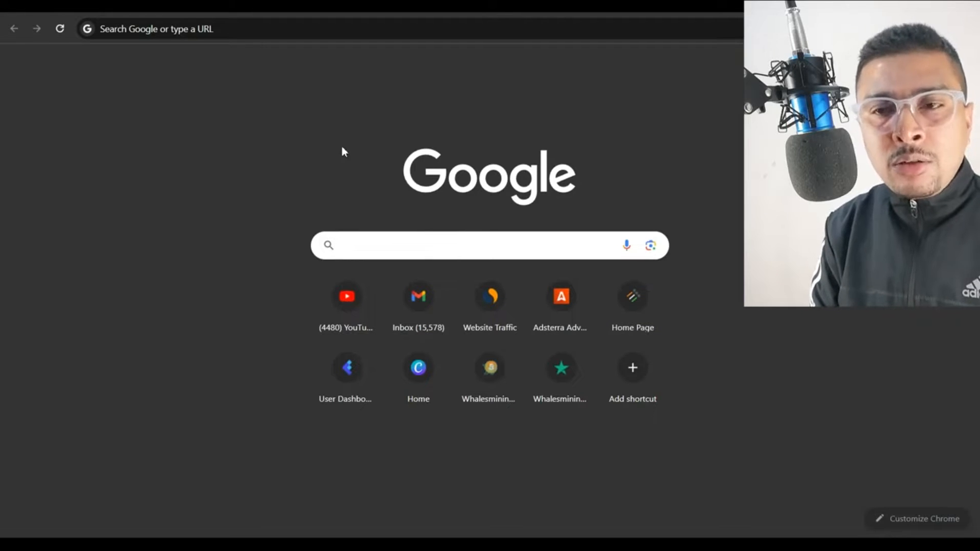
Bring up Chrome's History page listing today's visited sites
{"action": "left_click", "coordinate": [488, 245]}
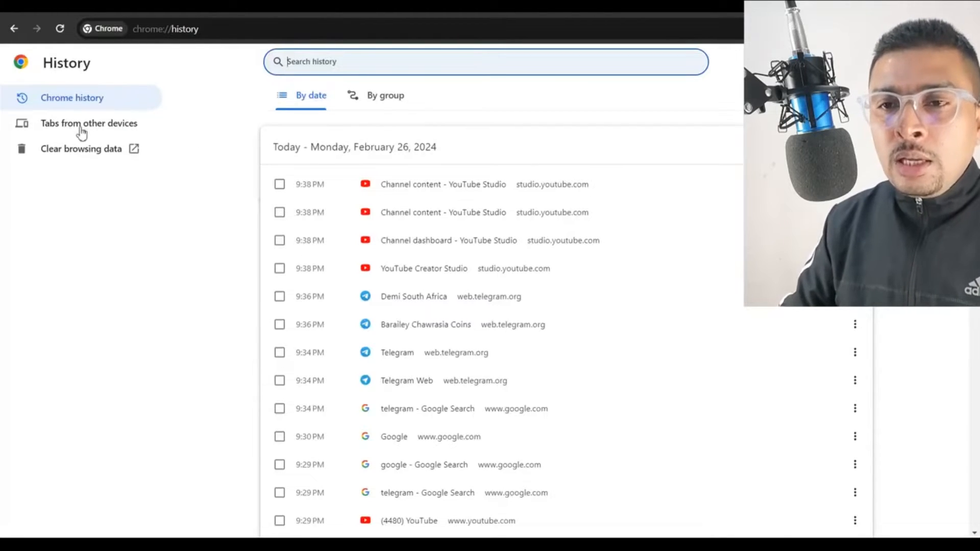
Clear history, cookies and cached files with the time range set to All time
{"action": "left_click", "coordinate": [81, 149]}
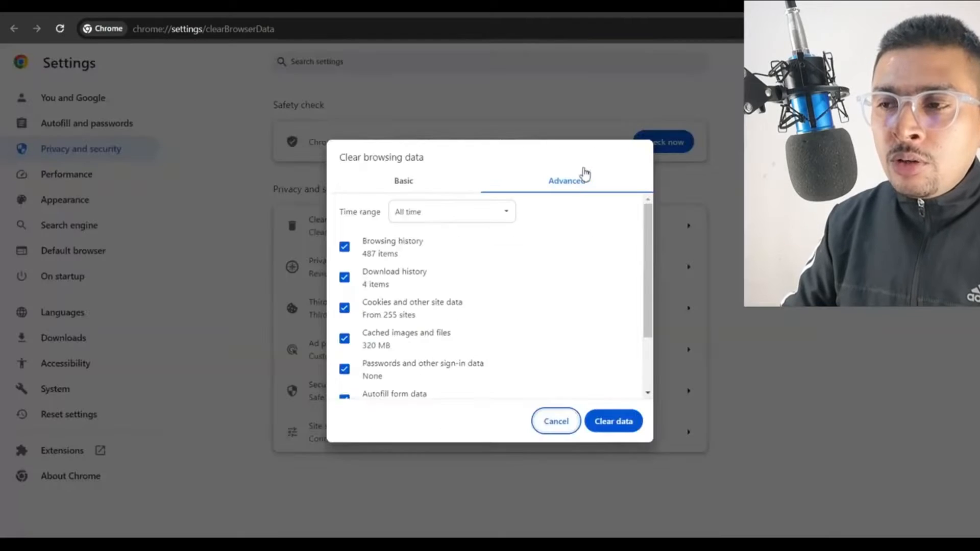
{"action": "left_click", "coordinate": [451, 211]}
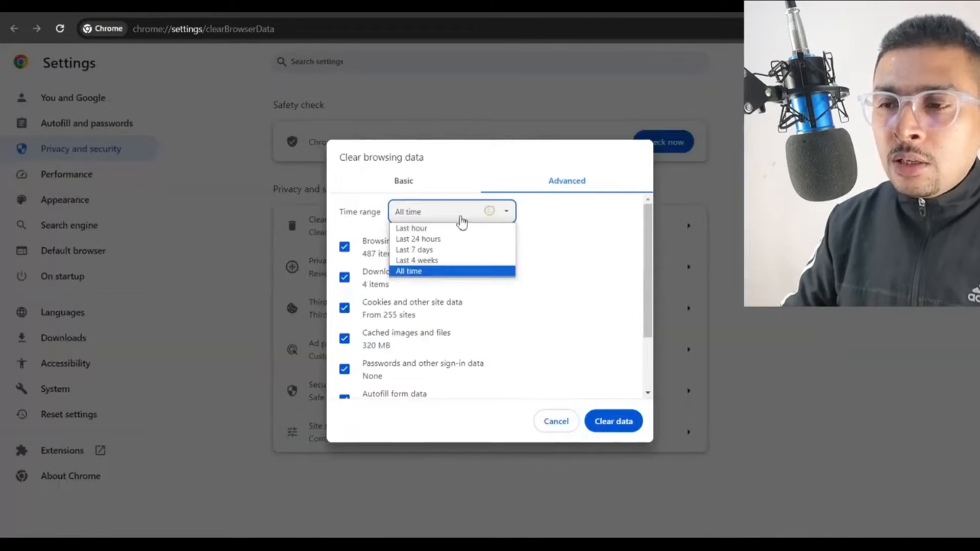
{"action": "left_click", "coordinate": [407, 270]}
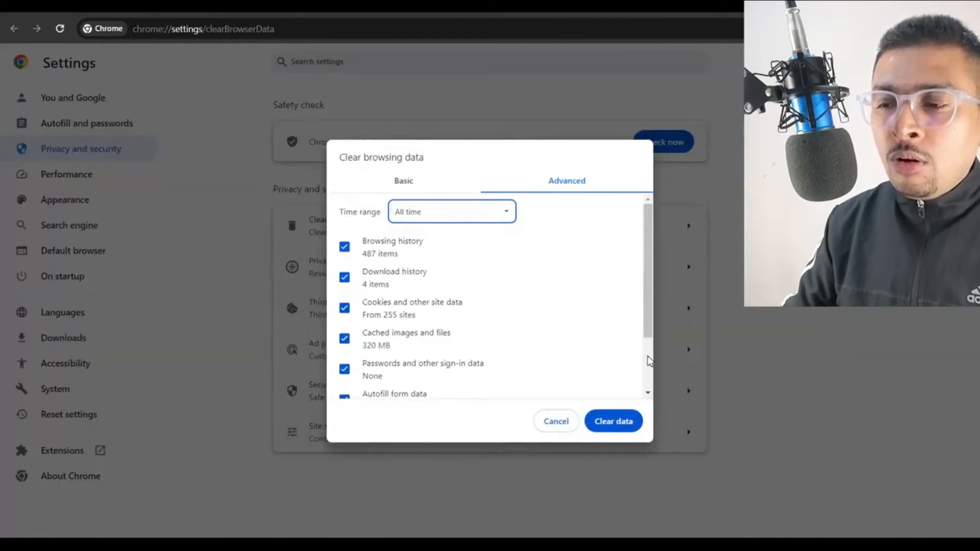
{"action": "left_click", "coordinate": [612, 420]}
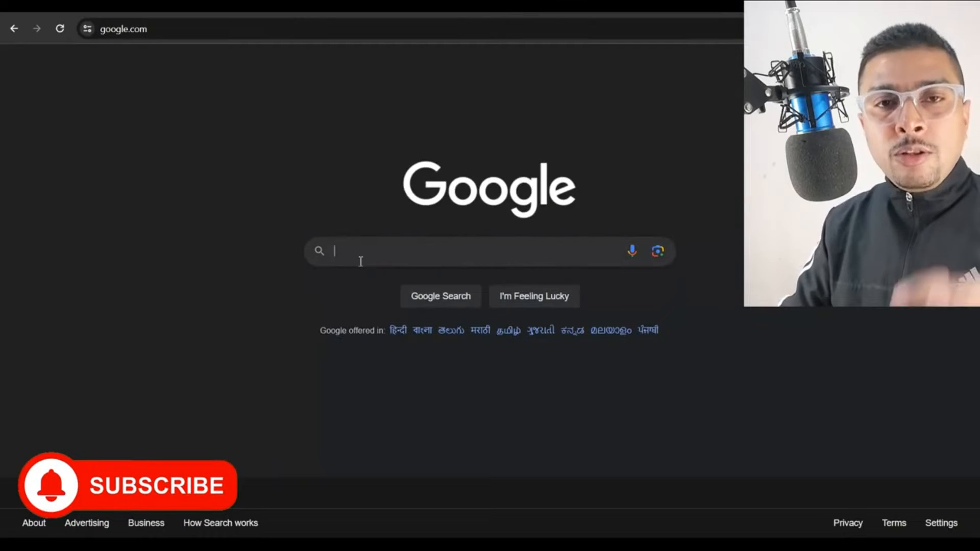
Search Google for 'find my device' from the google.com search box
{"action": "type", "text": "findmydevice"}
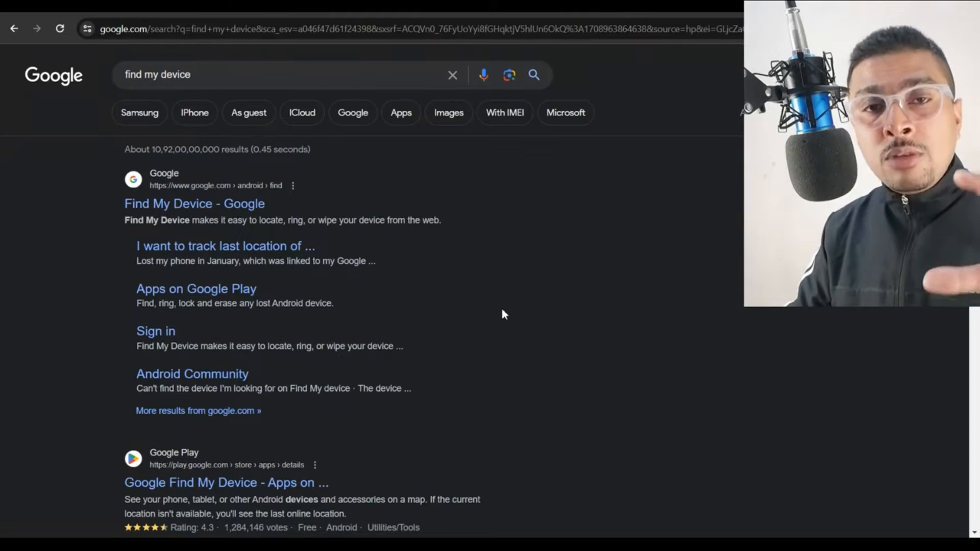
{"action": "mouse_move", "coordinate": [243, 244]}
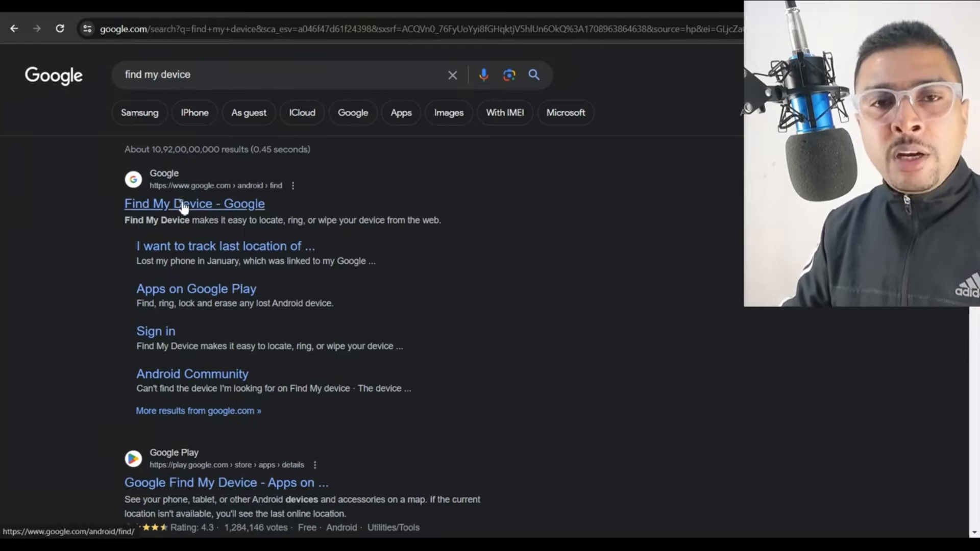
Load the Find My Device dashboard showing the Huawei nova 3e on the map
{"action": "left_click", "coordinate": [194, 204]}
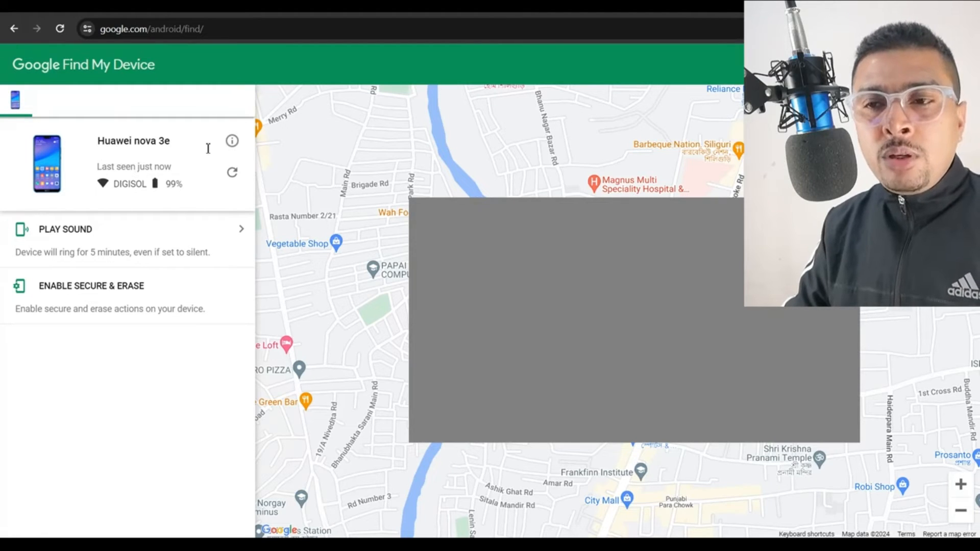
View the Huawei nova 3e's IMEI and registration dates, then dismiss the info popup
{"action": "left_click", "coordinate": [232, 141]}
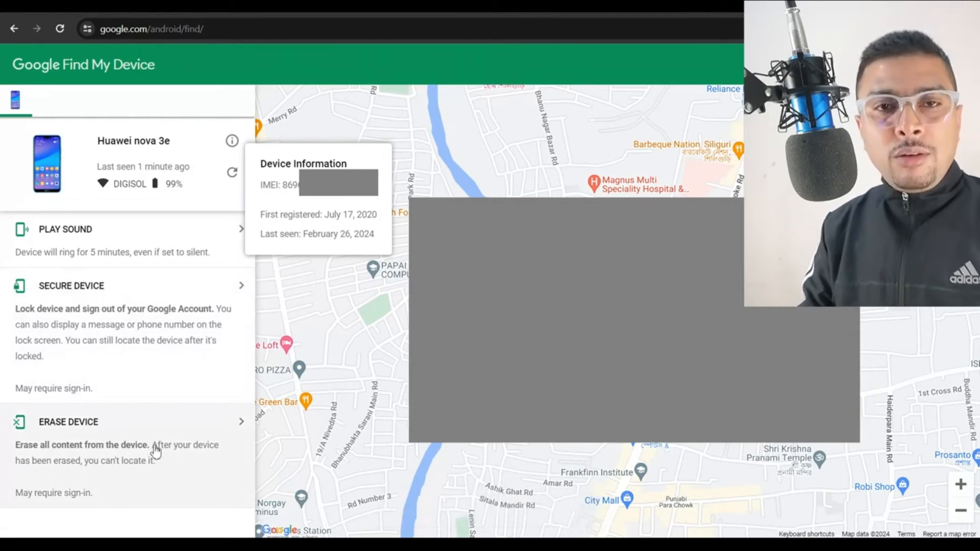
{"action": "mouse_move", "coordinate": [156, 450]}
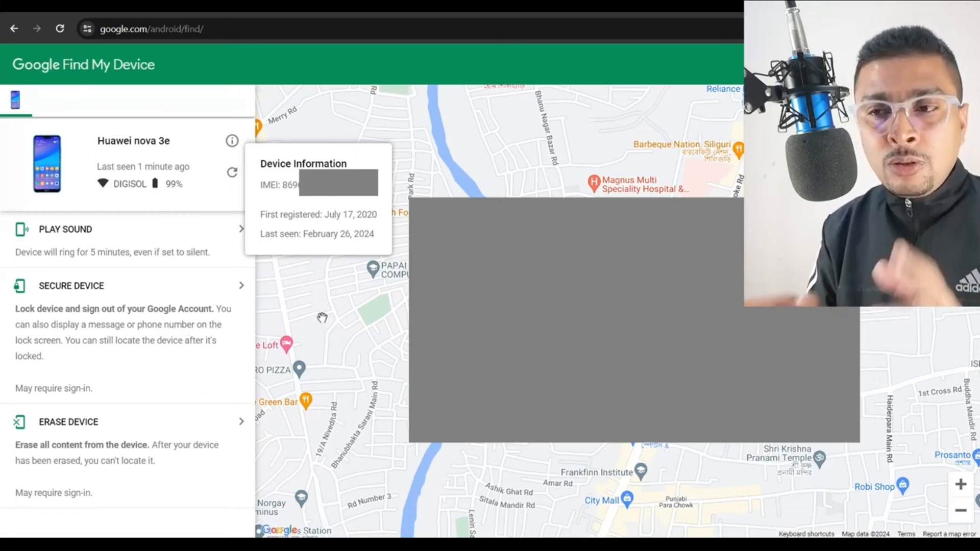
{"action": "left_click", "coordinate": [233, 140]}
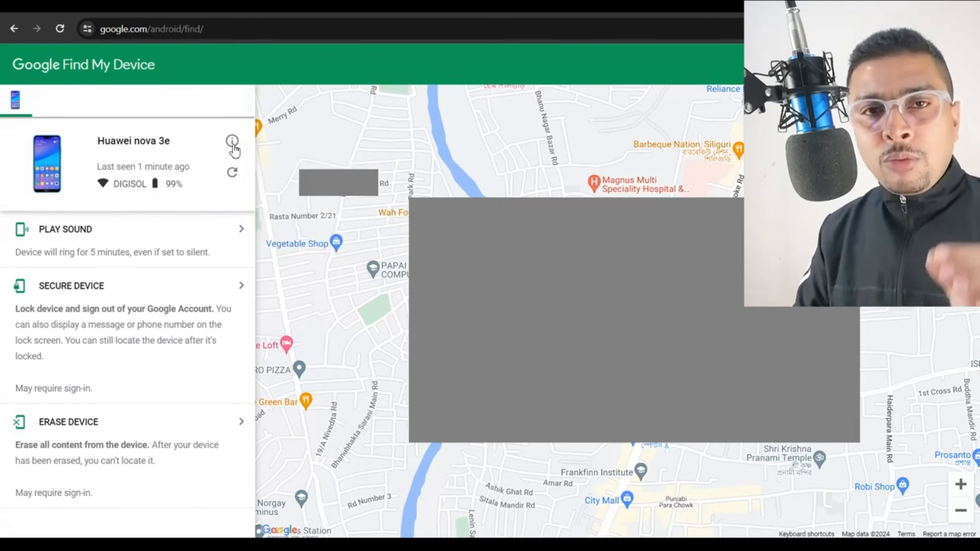